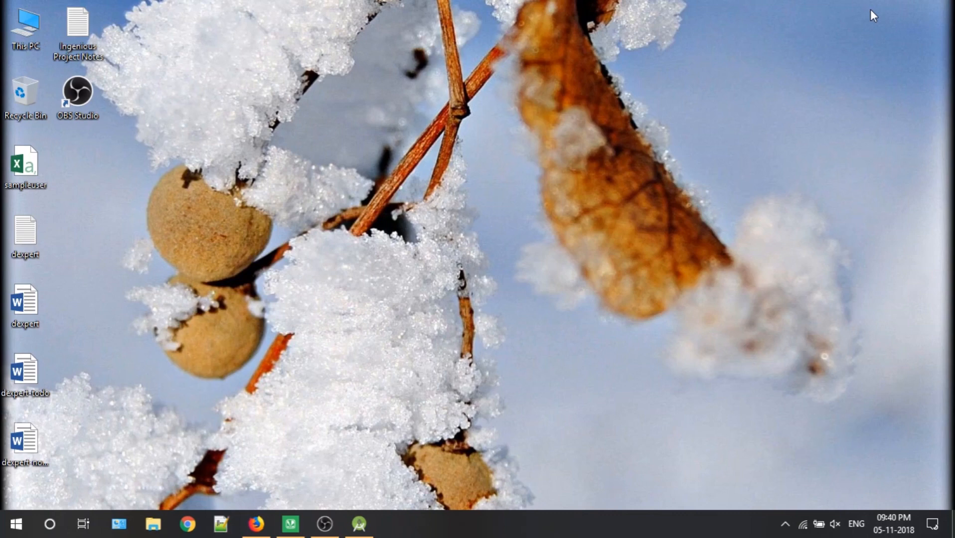
pyautogui.moveTo(267, 511)
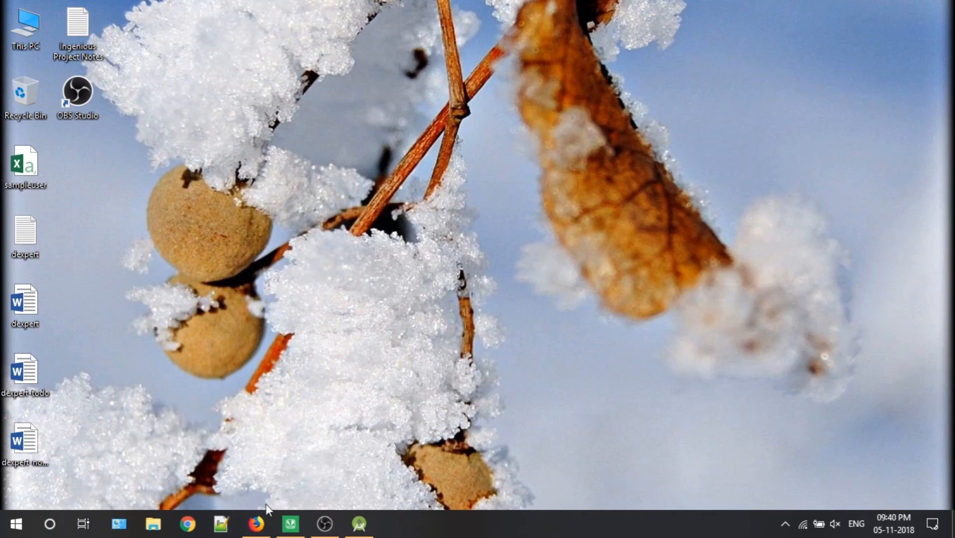
# Step: Bring Firefox forward and switch from the Material Components page to the Flutter Windows install guide
pyautogui.click(256, 523)
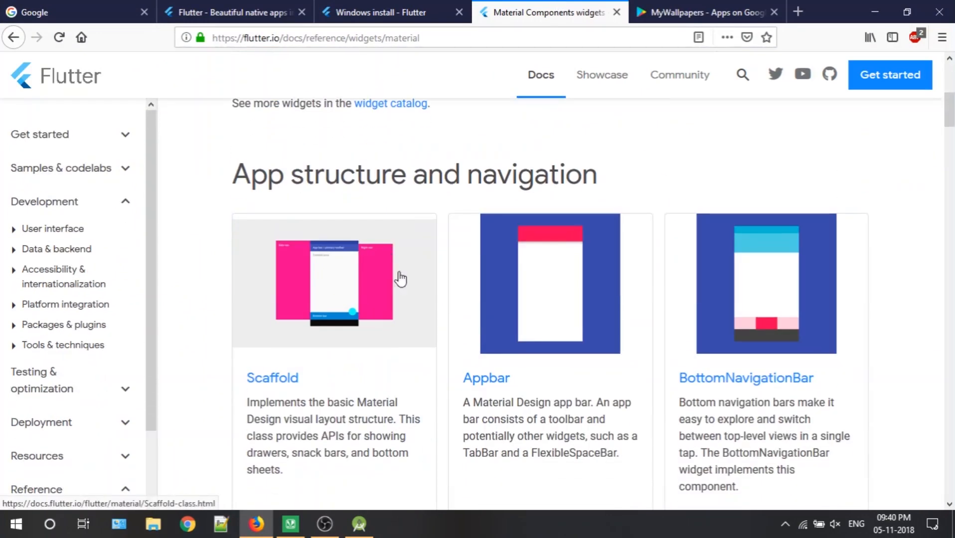
pyautogui.moveTo(440, 280)
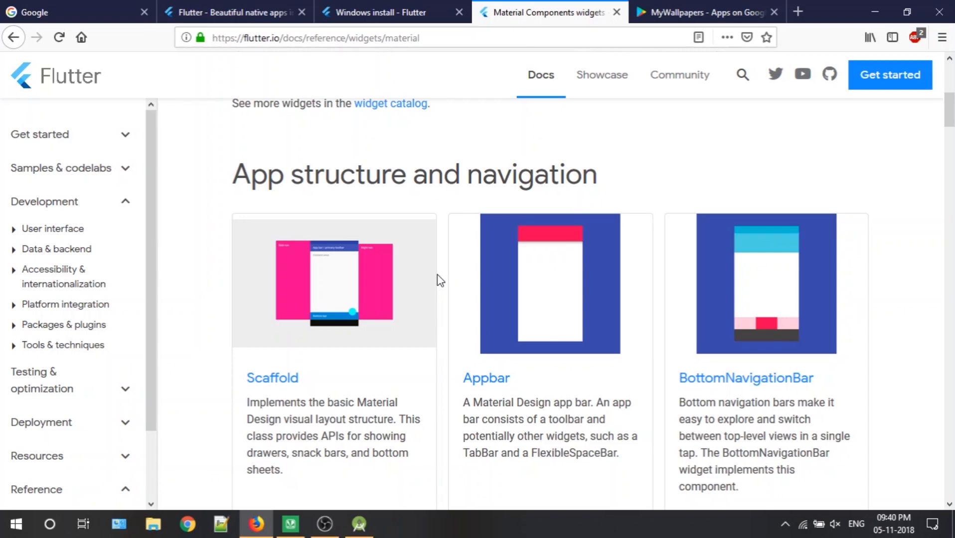
pyautogui.click(390, 12)
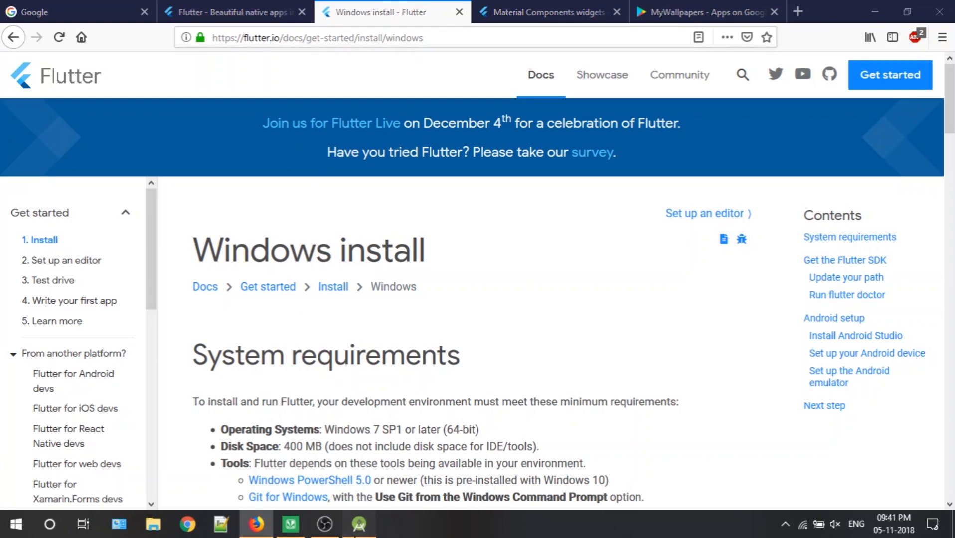
# Step: Review the Flutter home page and the Get the Flutter SDK section, then bring up Android Studio's welcome window
pyautogui.click(359, 523)
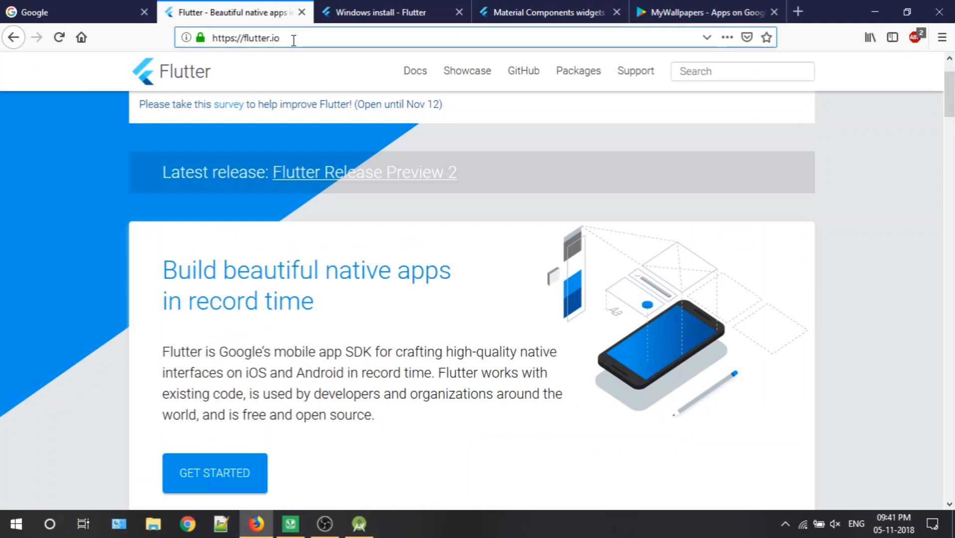
pyautogui.scroll(-3)
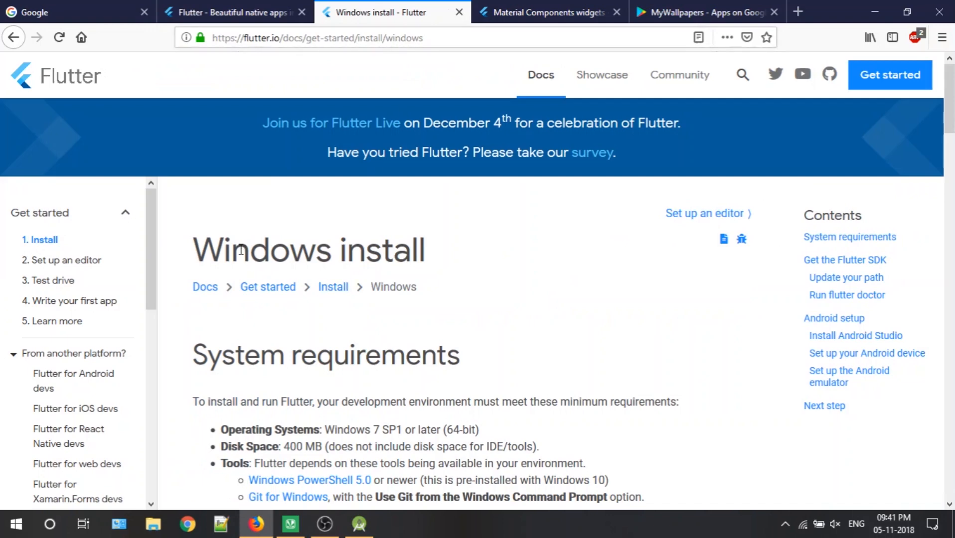
pyautogui.scroll(-3)
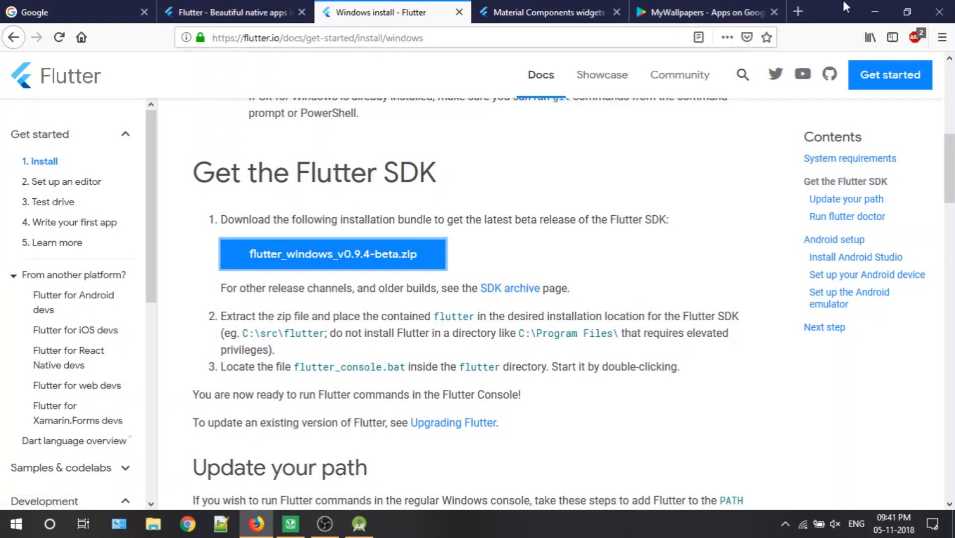
pyautogui.click(359, 523)
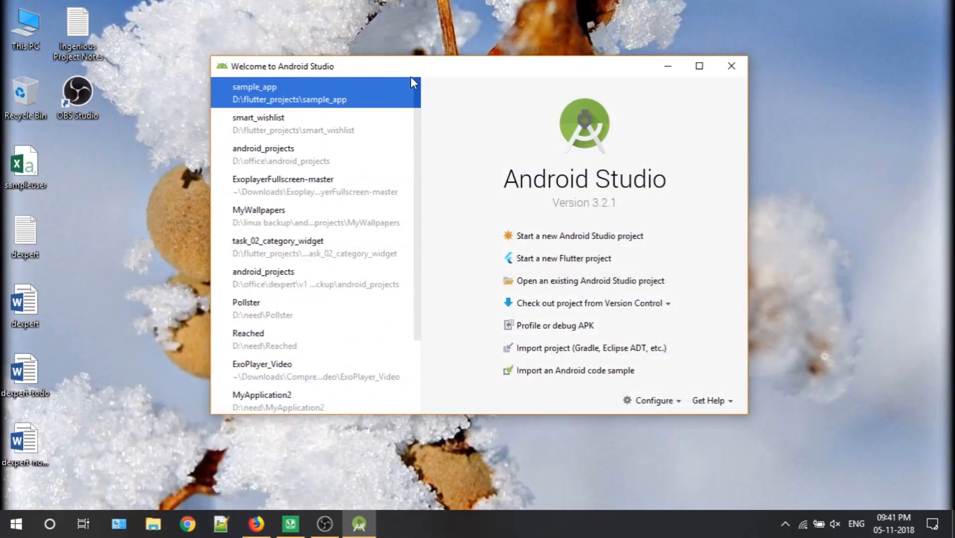
# Step: Check in Configure > Settings > Plugins that the Flutter plugin is installed, then return to the welcome window
pyautogui.click(652, 400)
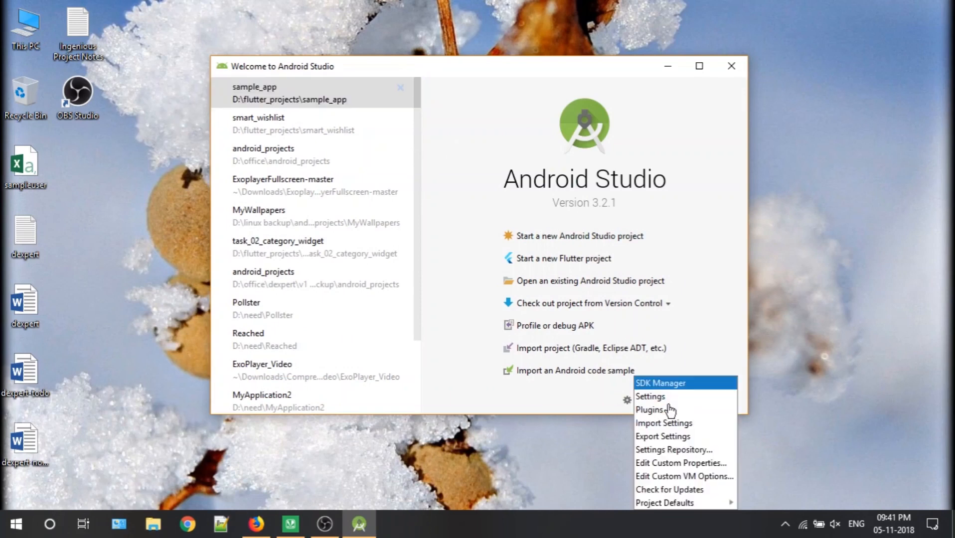
pyautogui.moveTo(650, 397)
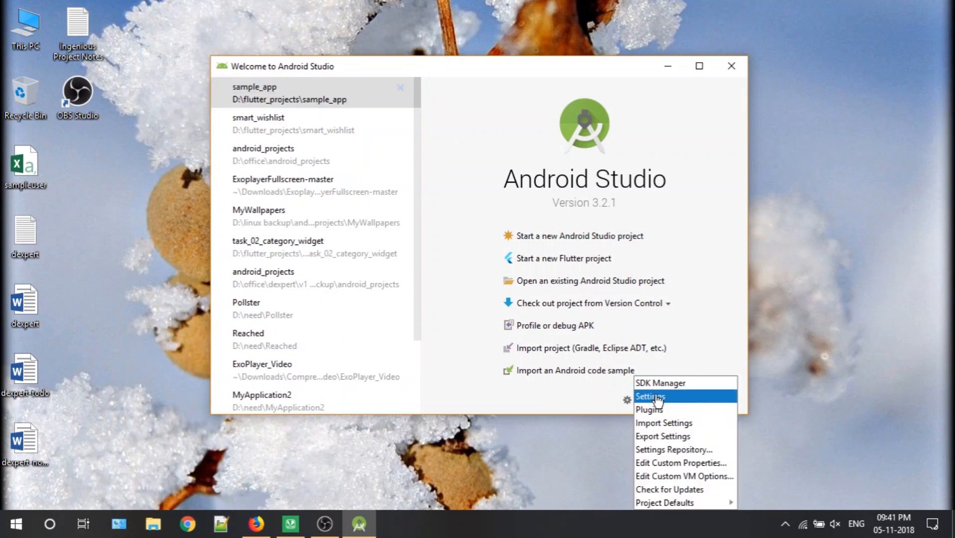
pyautogui.click(650, 397)
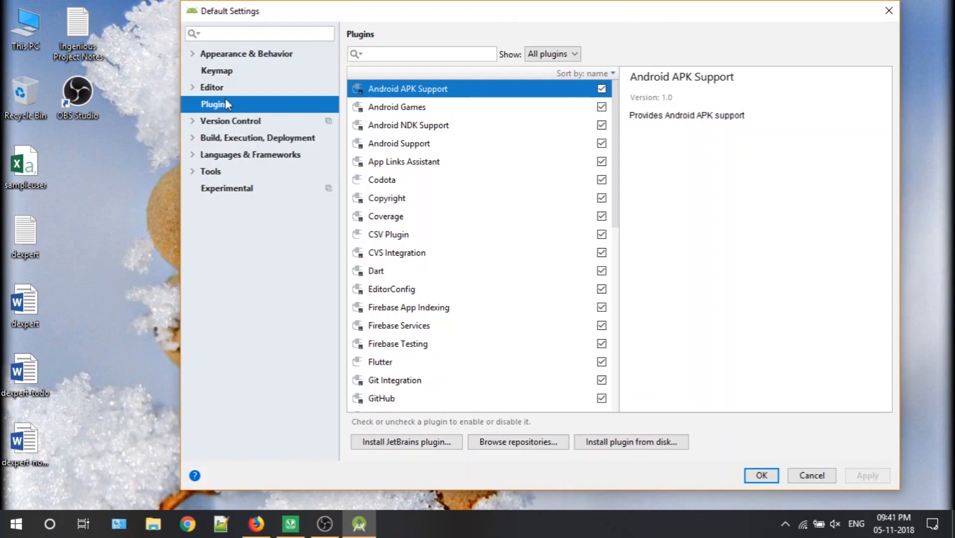
pyautogui.moveTo(213, 108)
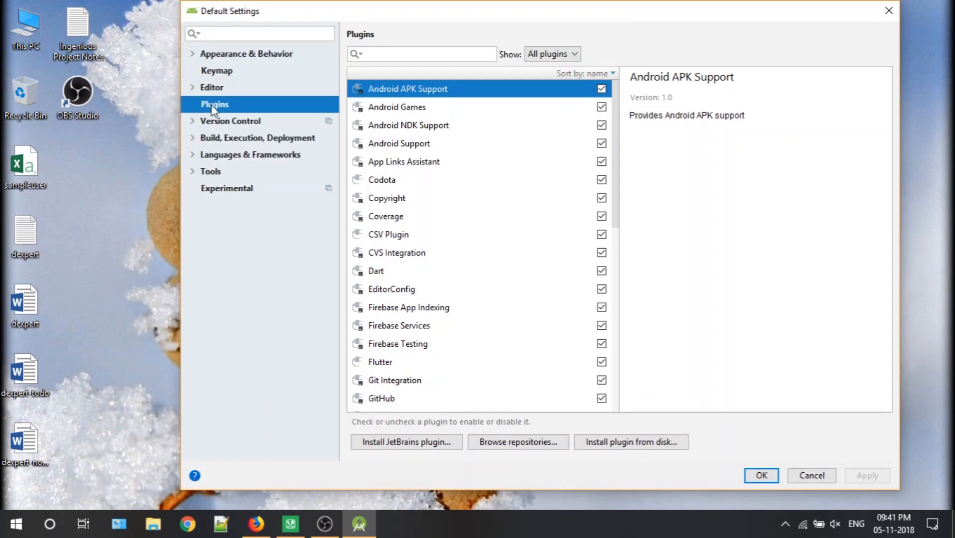
pyautogui.click(421, 54)
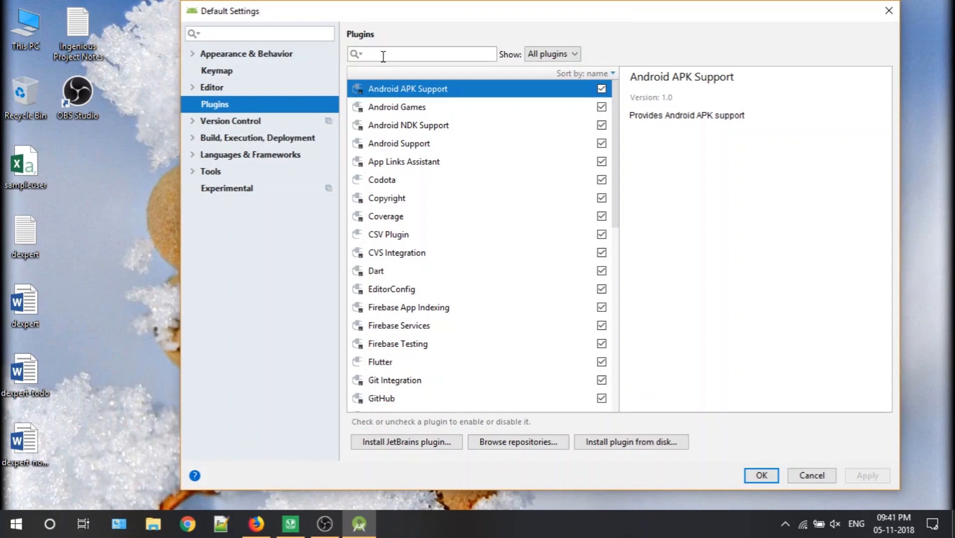
pyautogui.write('fi')
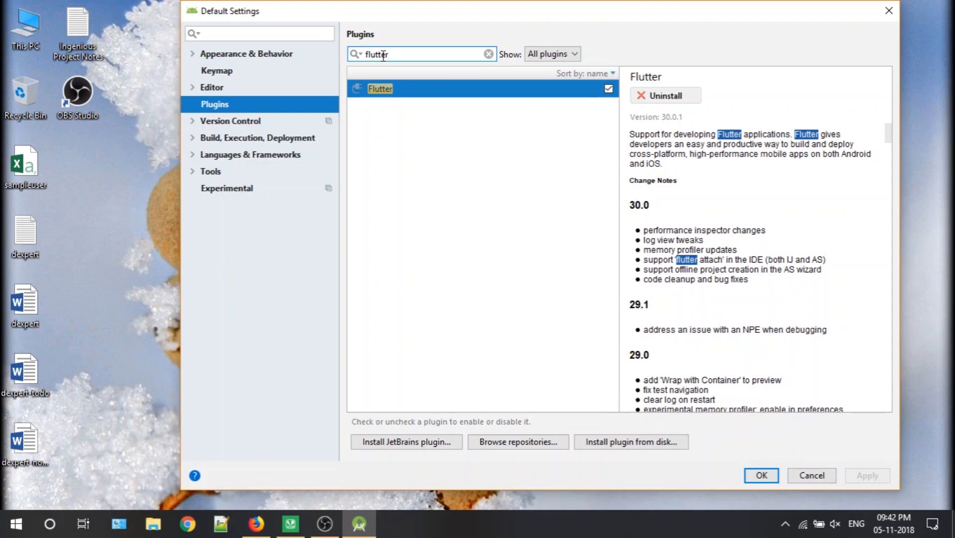
pyautogui.moveTo(392, 95)
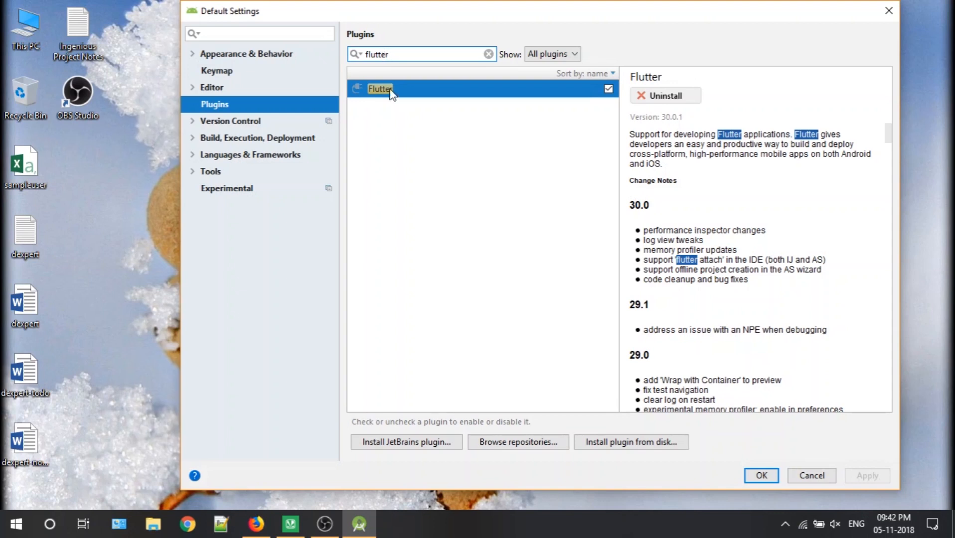
pyautogui.moveTo(580, 97)
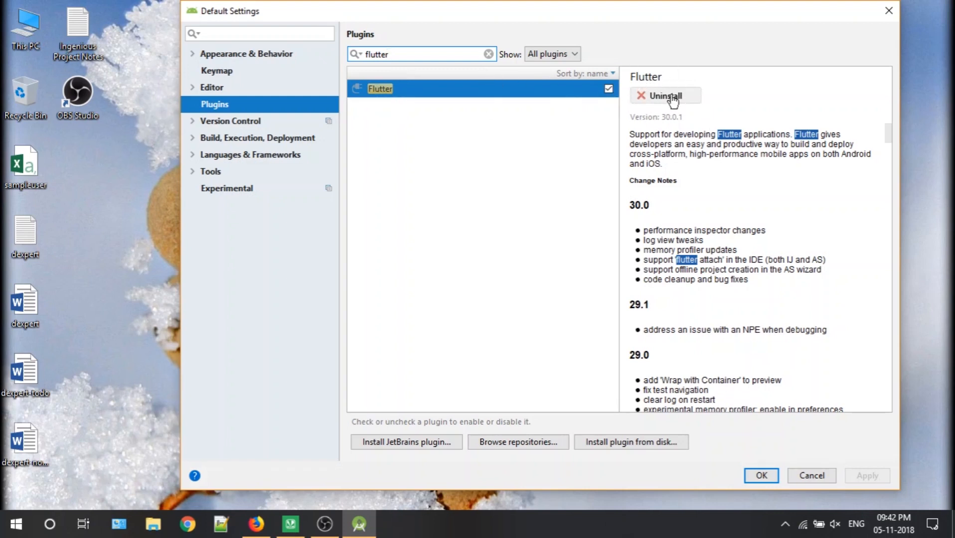
pyautogui.moveTo(773, 463)
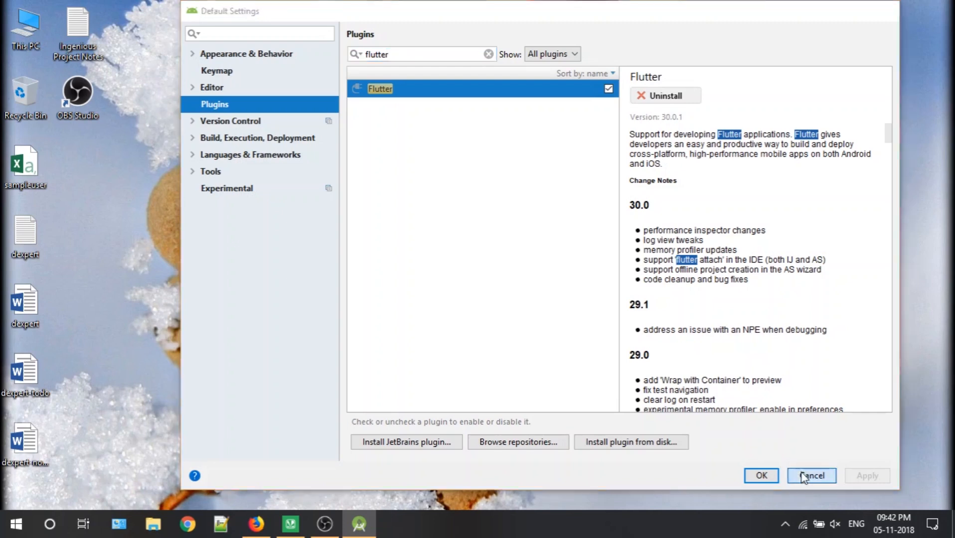
pyautogui.click(811, 475)
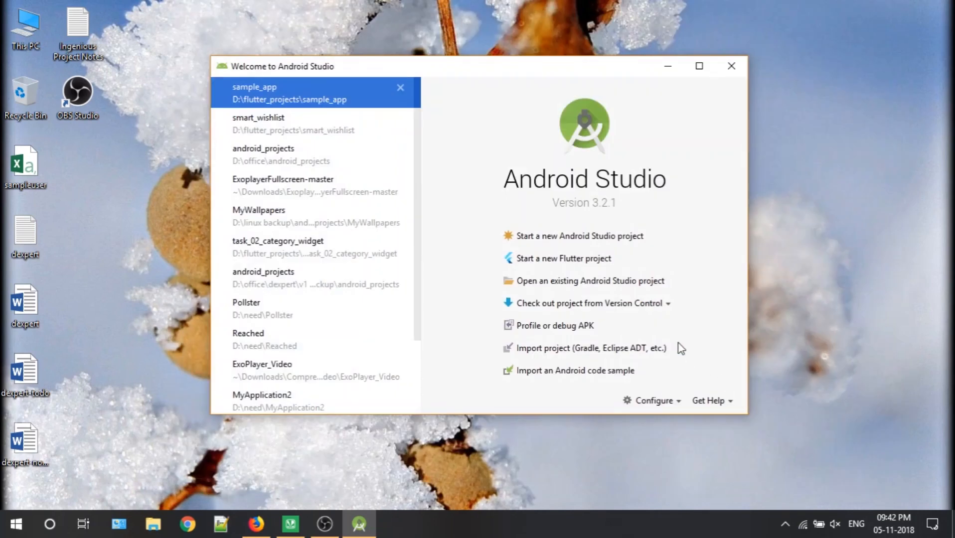
pyautogui.moveTo(563, 258)
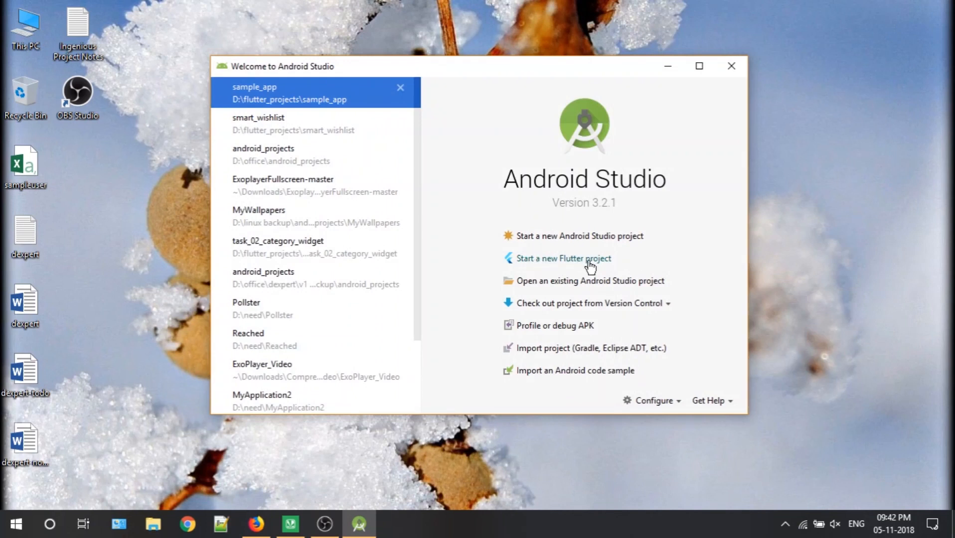
pyautogui.moveTo(560, 263)
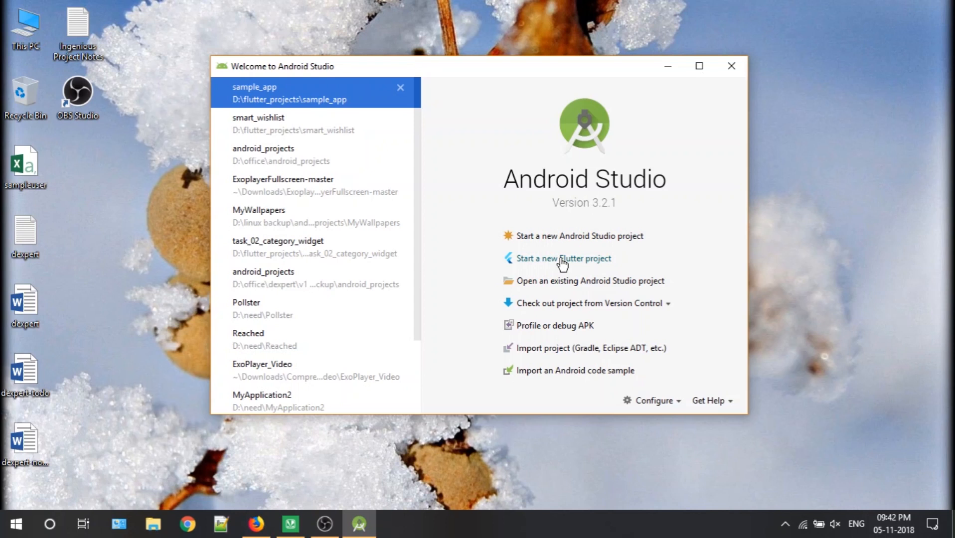
# Step: Start a new Flutter project from the welcome screen
pyautogui.click(564, 258)
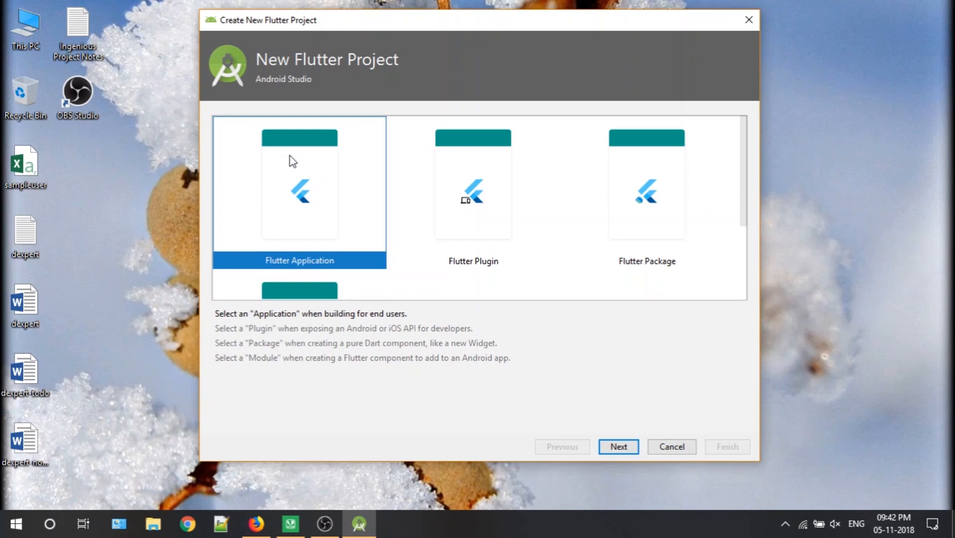
pyautogui.moveTo(510, 358)
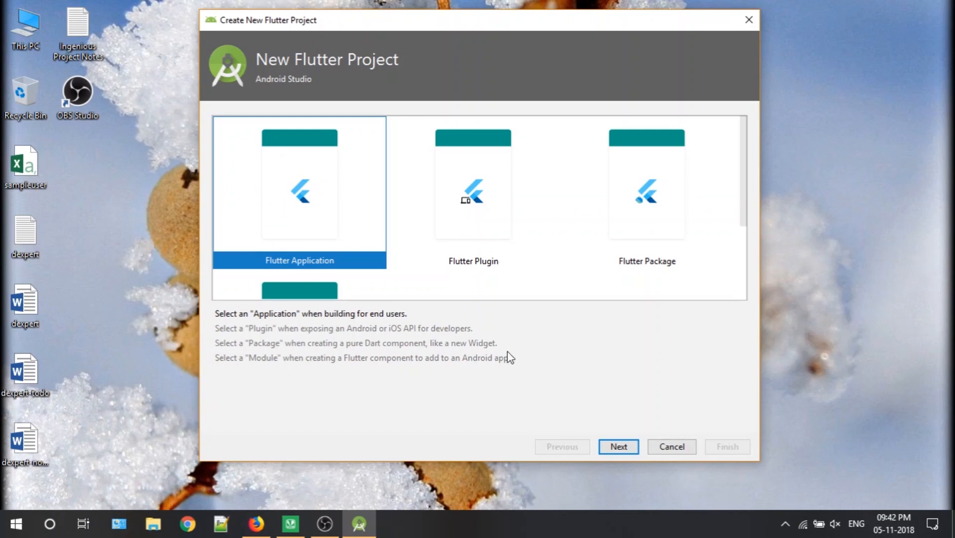
# Step: Choose Flutter Application and set the SDK path to D:\flutter for project flutter_app in D:\flutter_projects
pyautogui.click(618, 446)
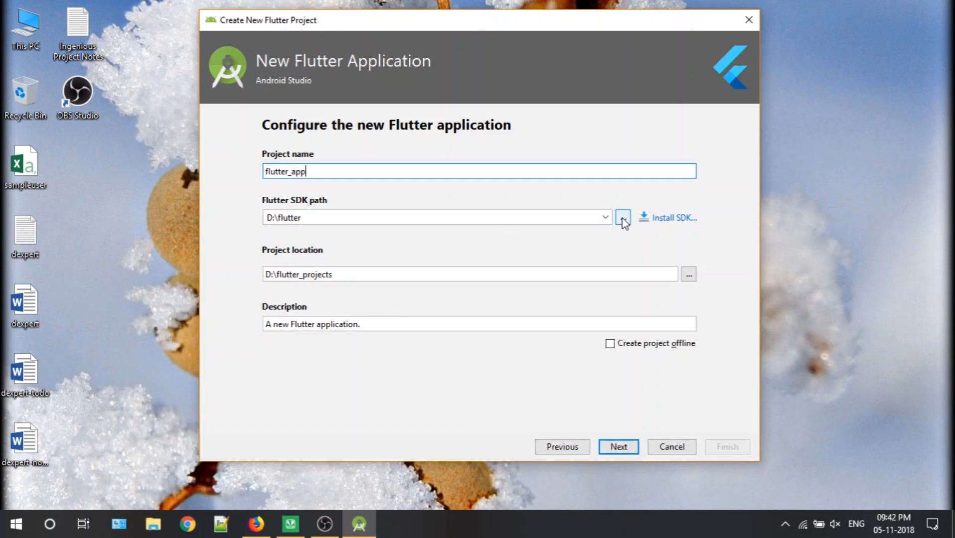
pyautogui.moveTo(622, 218)
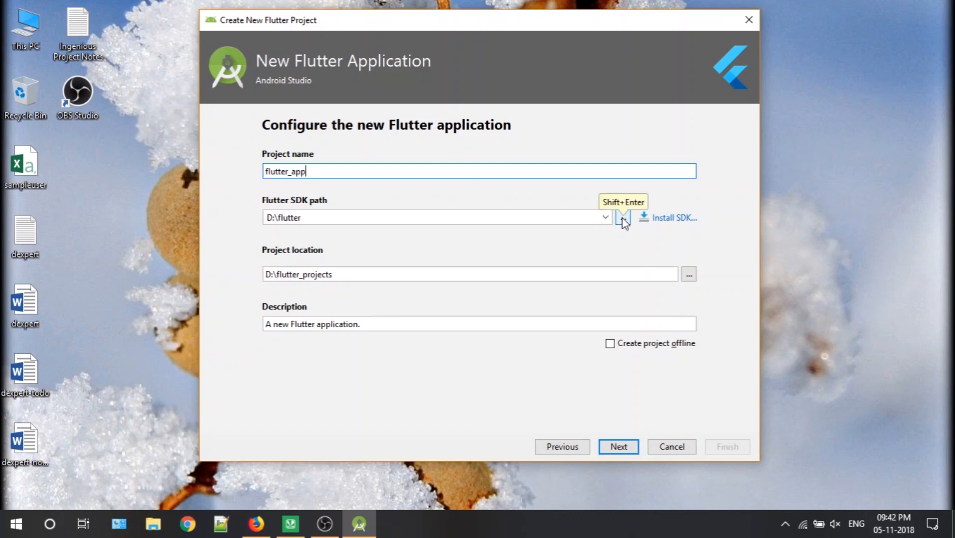
pyautogui.click(620, 217)
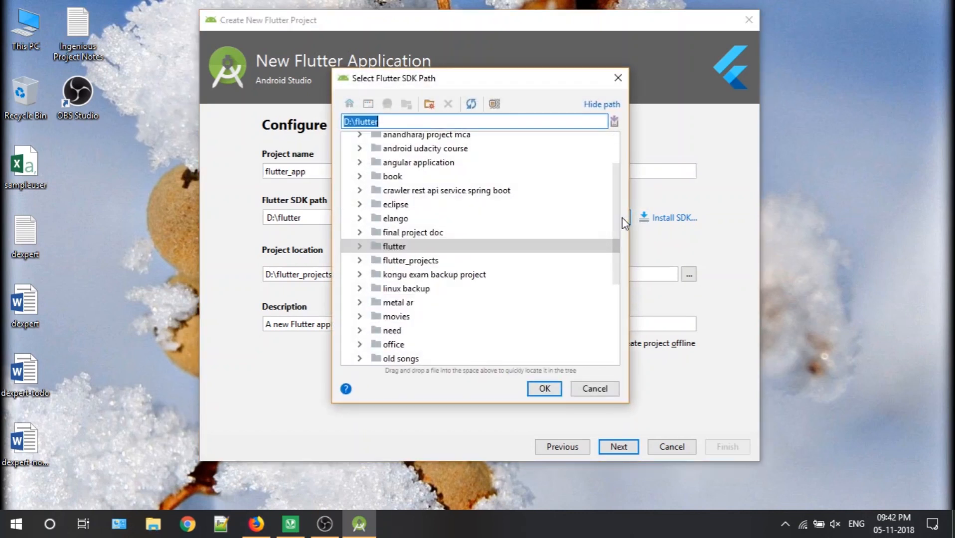
pyautogui.click(360, 246)
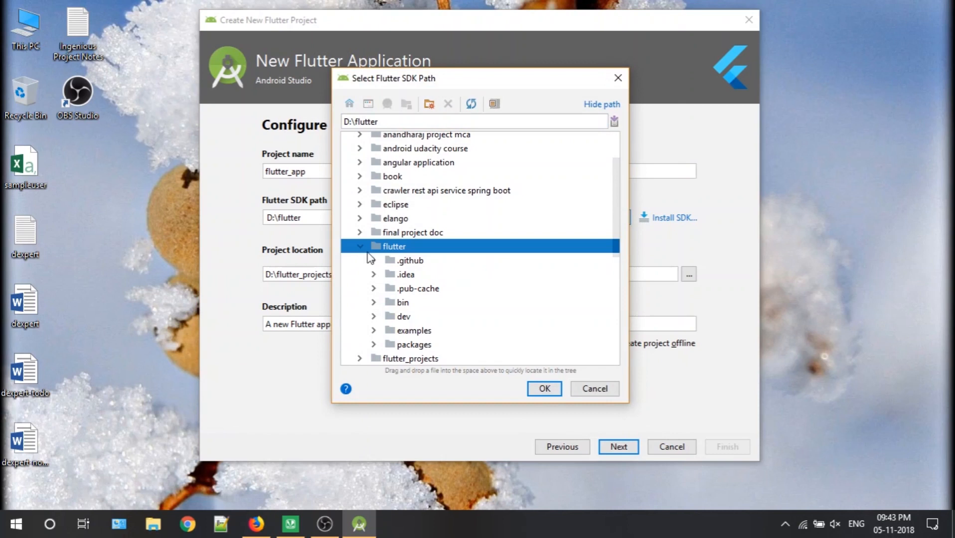
pyautogui.moveTo(554, 385)
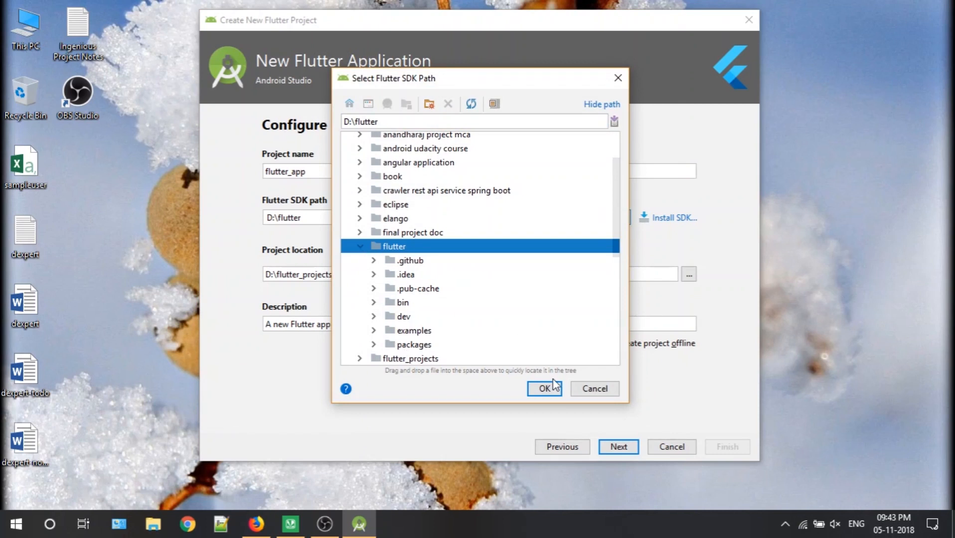
pyautogui.click(544, 388)
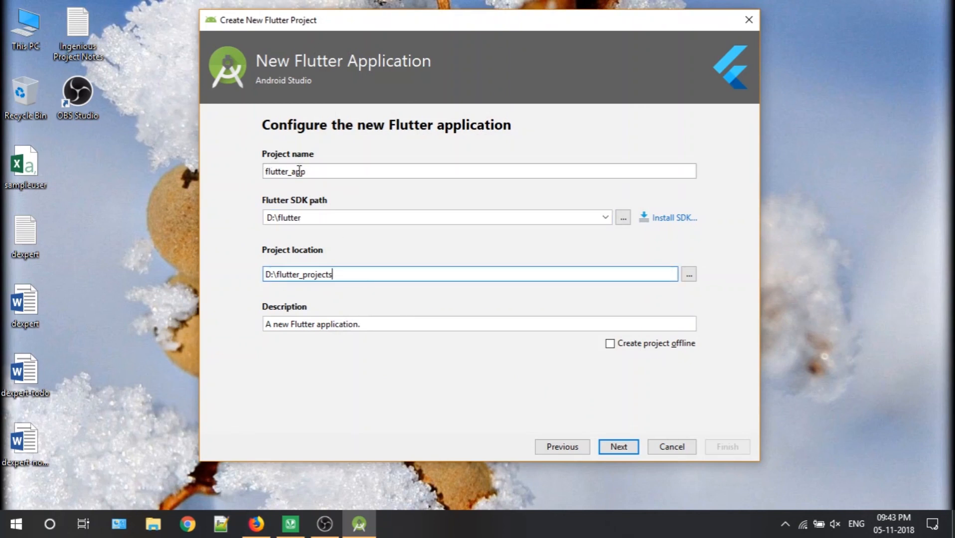
pyautogui.click(389, 171)
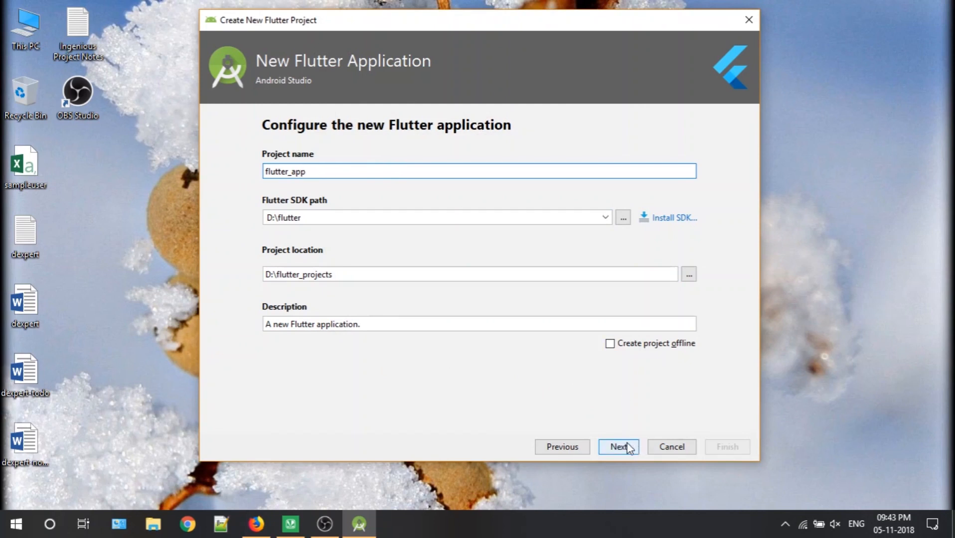
# Step: Keep company domain intensivedatatech.com and finish creating flutter_app so main.dart opens in the editor
pyautogui.click(618, 446)
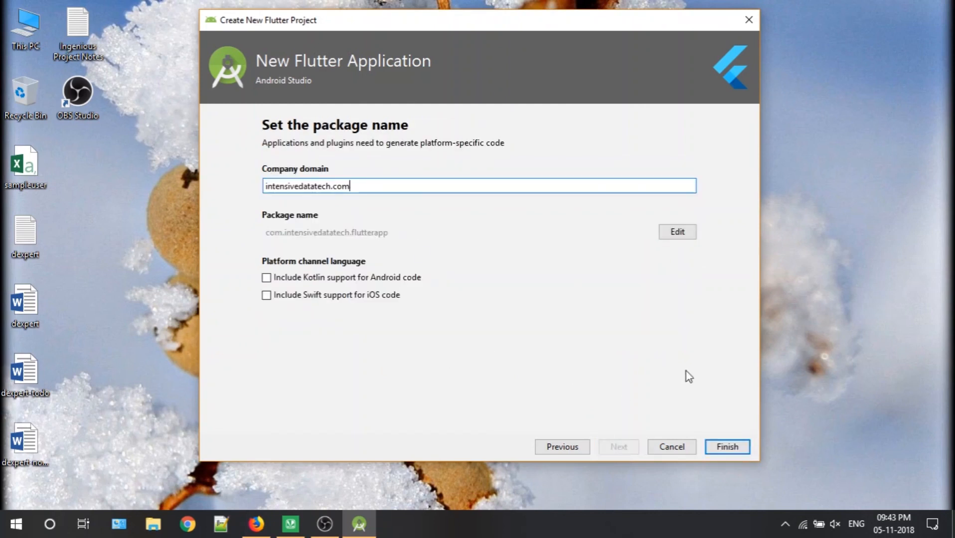
pyautogui.click(725, 446)
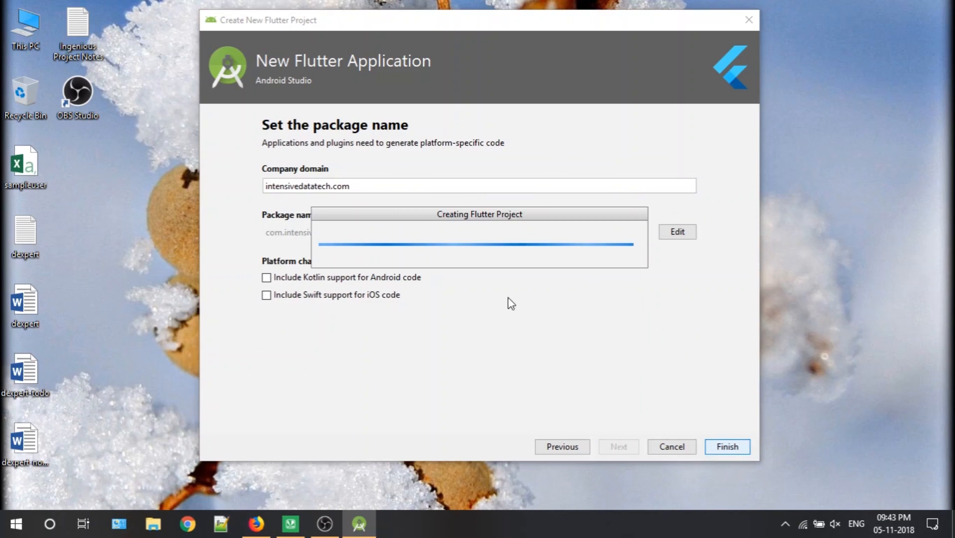
pyautogui.moveTo(547, 225)
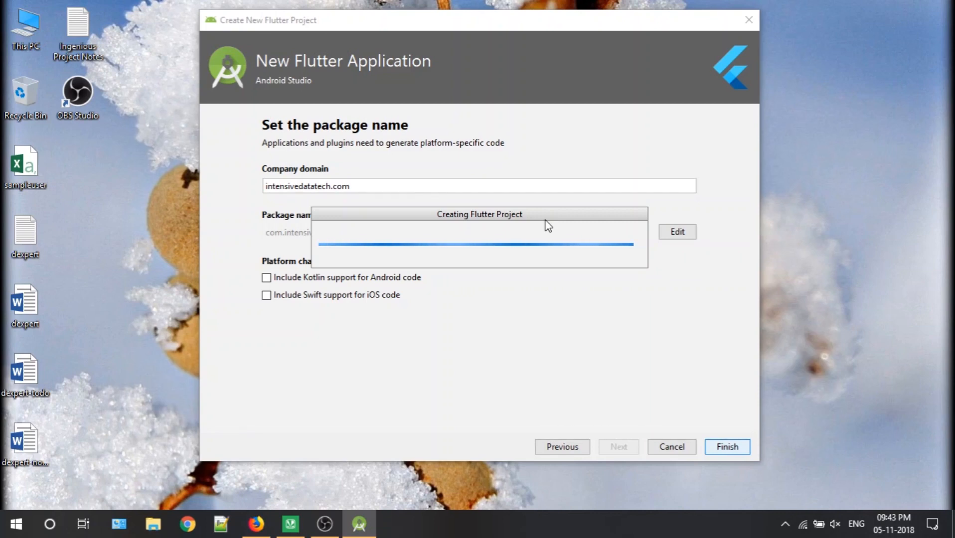
pyautogui.click(727, 446)
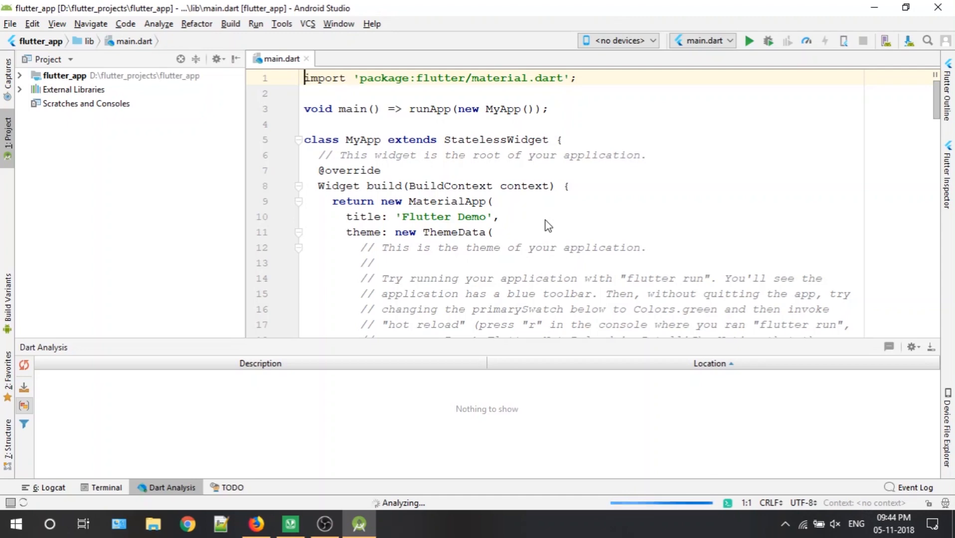
# Step: Switch to Firefox and show the MyWallpapers app page on Google Play
pyautogui.click(255, 523)
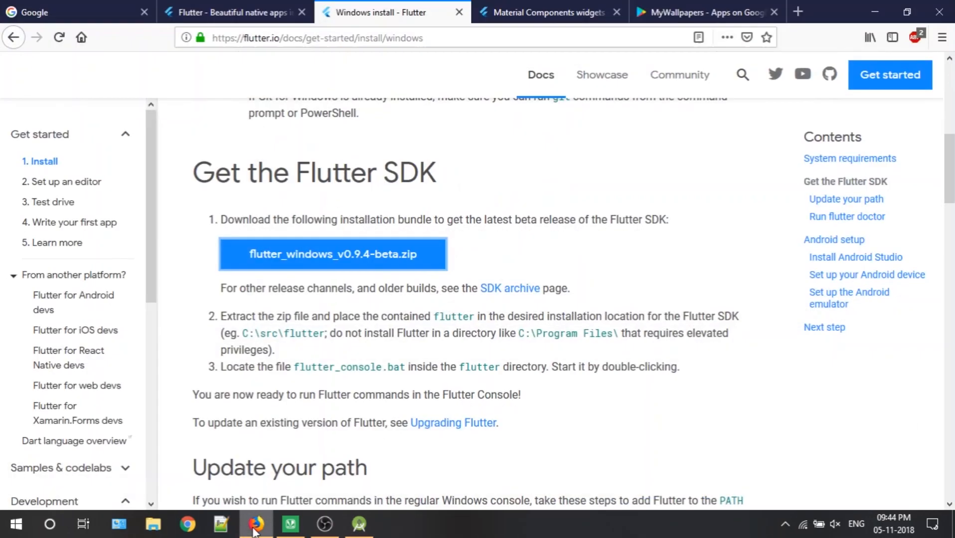
pyautogui.click(701, 12)
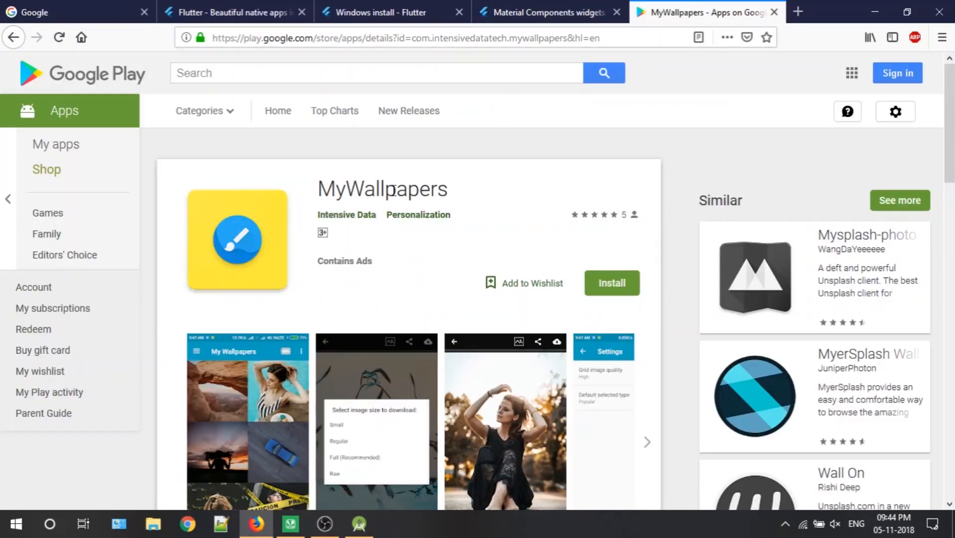